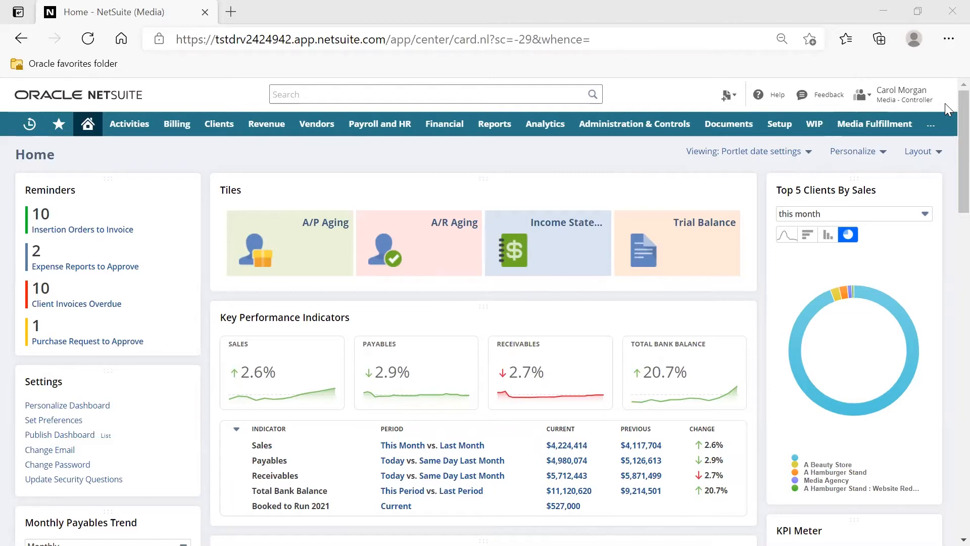
{"action": "mouse_move", "coordinate": [452, 309]}
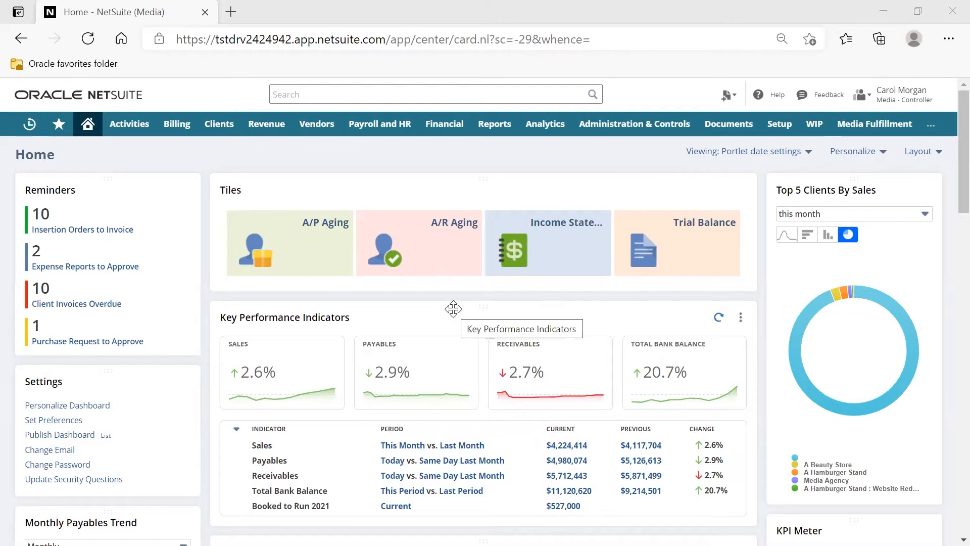
{"action": "mouse_move", "coordinate": [318, 505]}
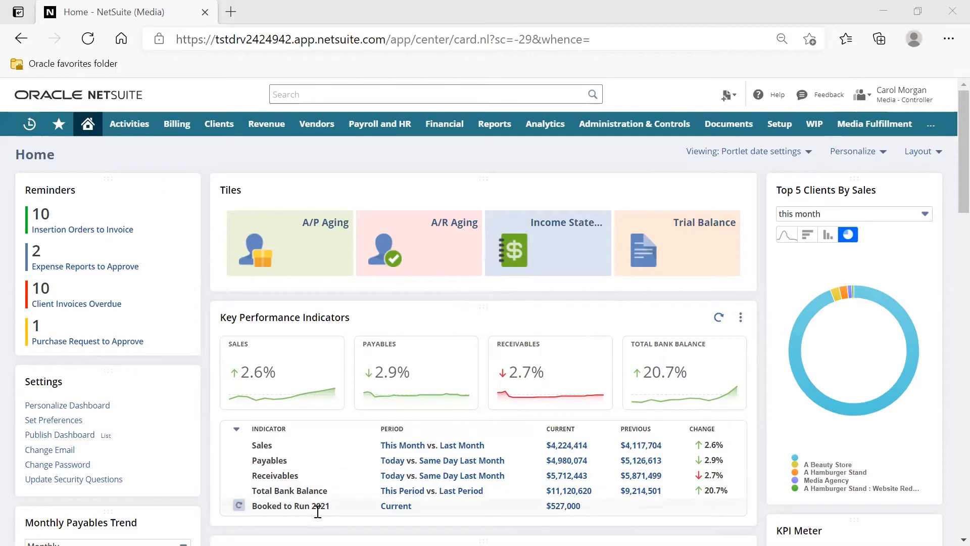
- Open the current-period Booked to Run 2021 results from the Key Performance Indicators portlet
{"action": "left_click", "coordinate": [395, 505]}
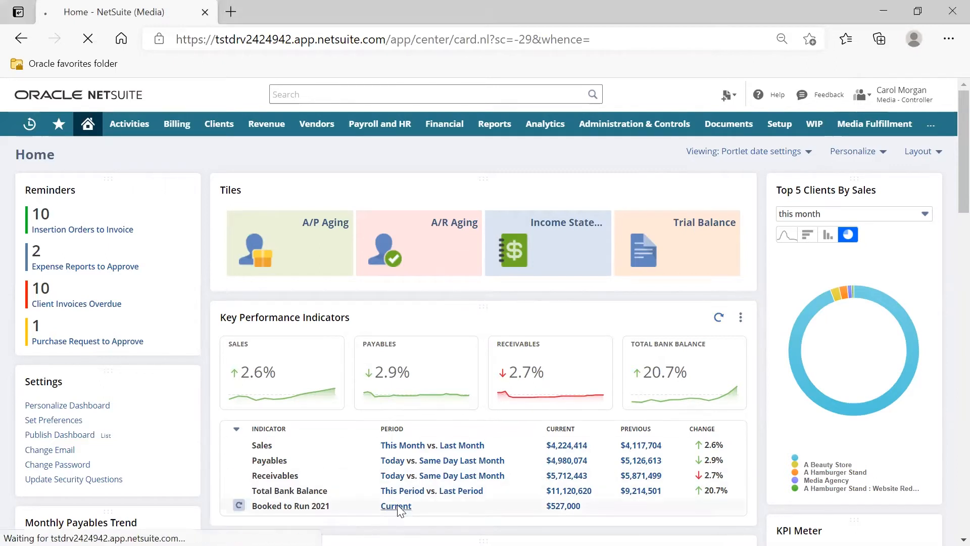
- Scroll the Booked to Run 2021 results and open insertion order 263
{"action": "left_click", "coordinate": [395, 505]}
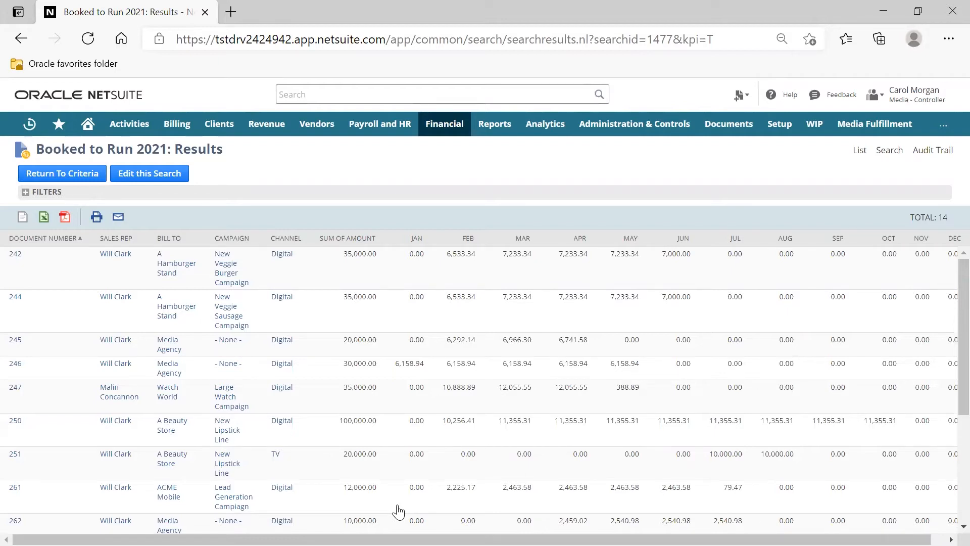
{"action": "mouse_move", "coordinate": [54, 342]}
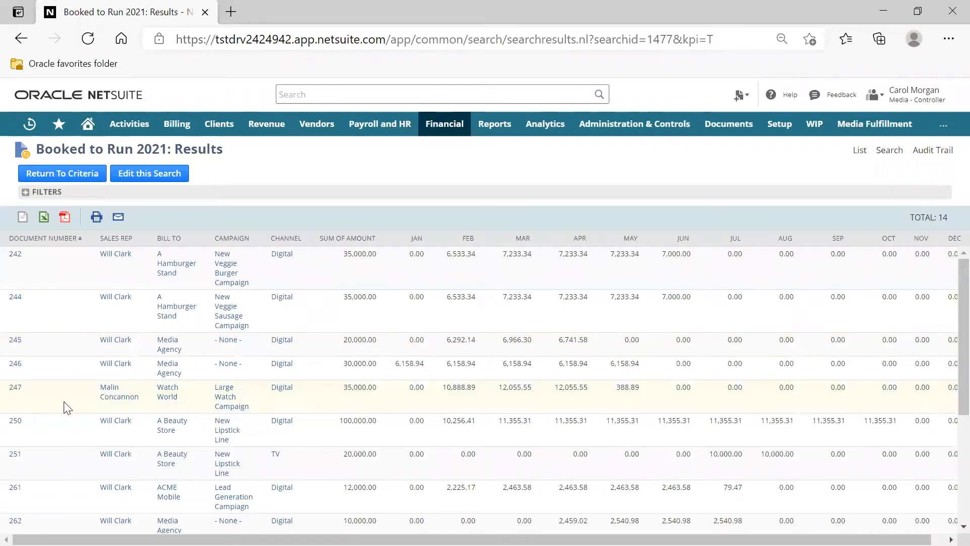
{"action": "scroll", "scroll_direction": "down", "scroll_amount": 3}
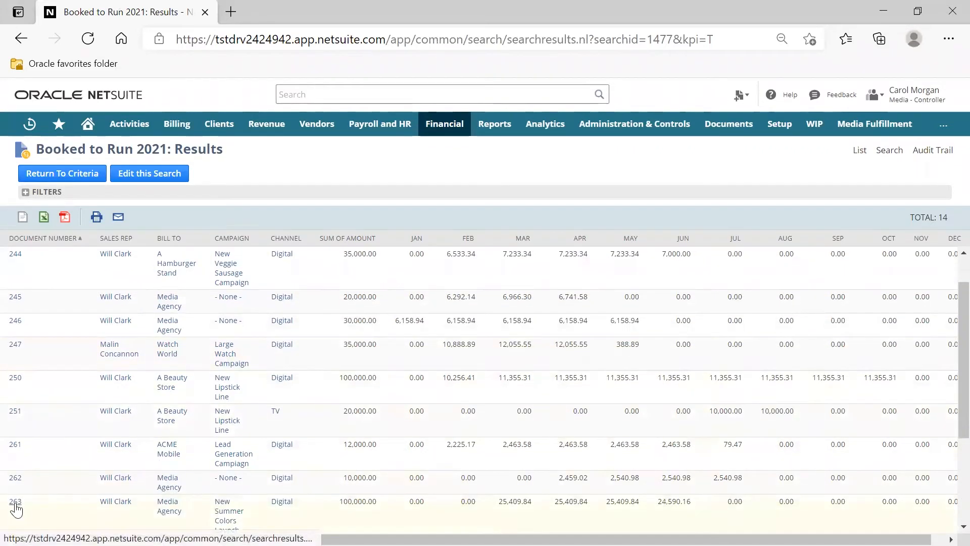
{"action": "left_click", "coordinate": [15, 502]}
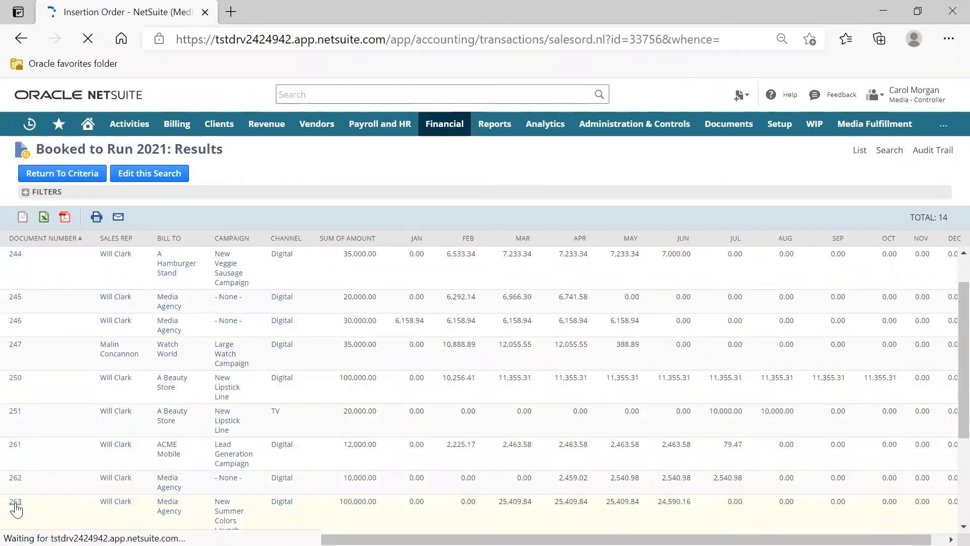
- Open insertion order 263 for Media Agency, pending fulfillment, totaling 100,000.00
{"action": "left_click", "coordinate": [15, 501]}
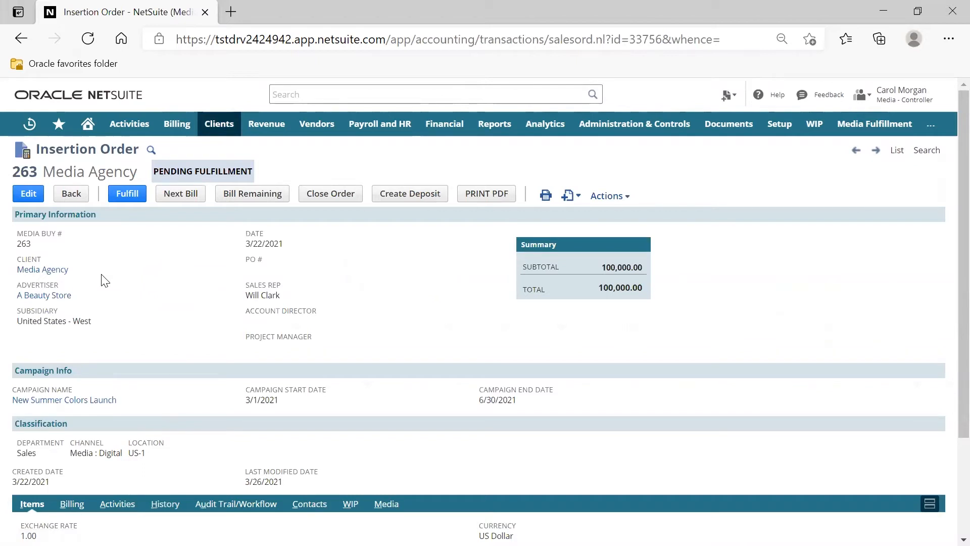
{"action": "mouse_move", "coordinate": [88, 297]}
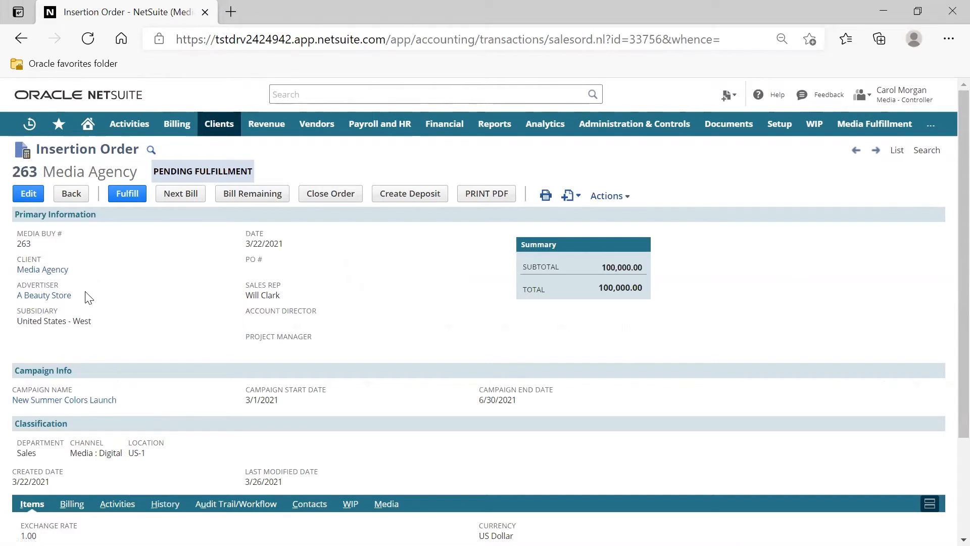
{"action": "mouse_move", "coordinate": [188, 358]}
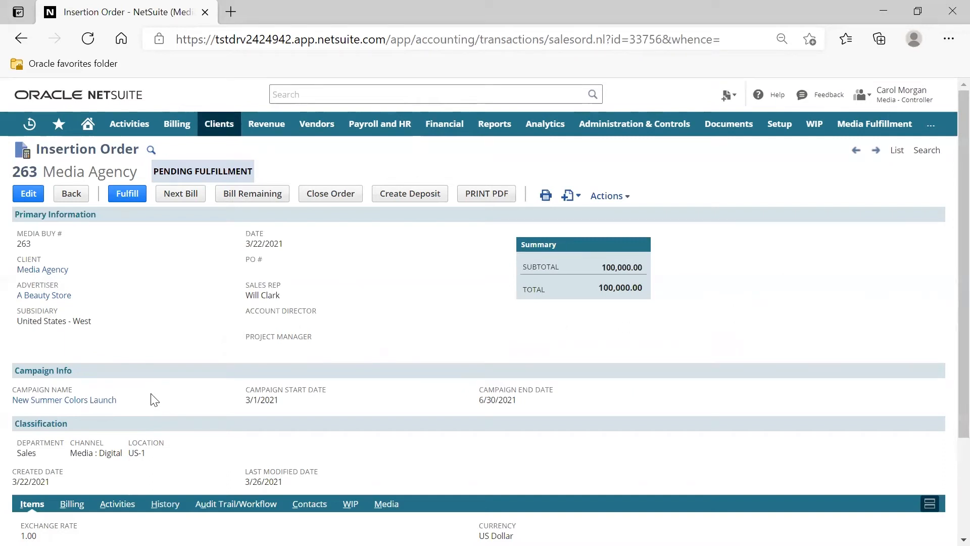
{"action": "mouse_move", "coordinate": [292, 421]}
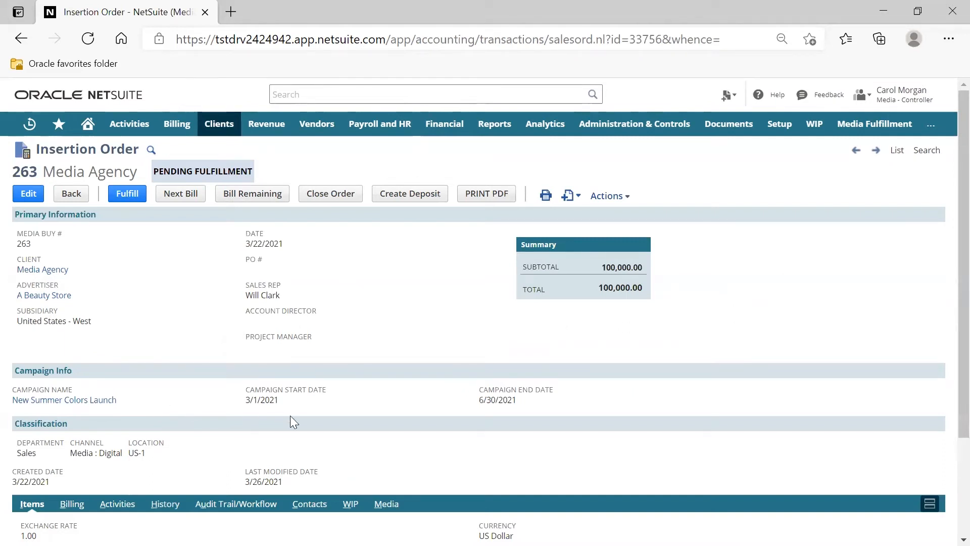
{"action": "mouse_move", "coordinate": [547, 405]}
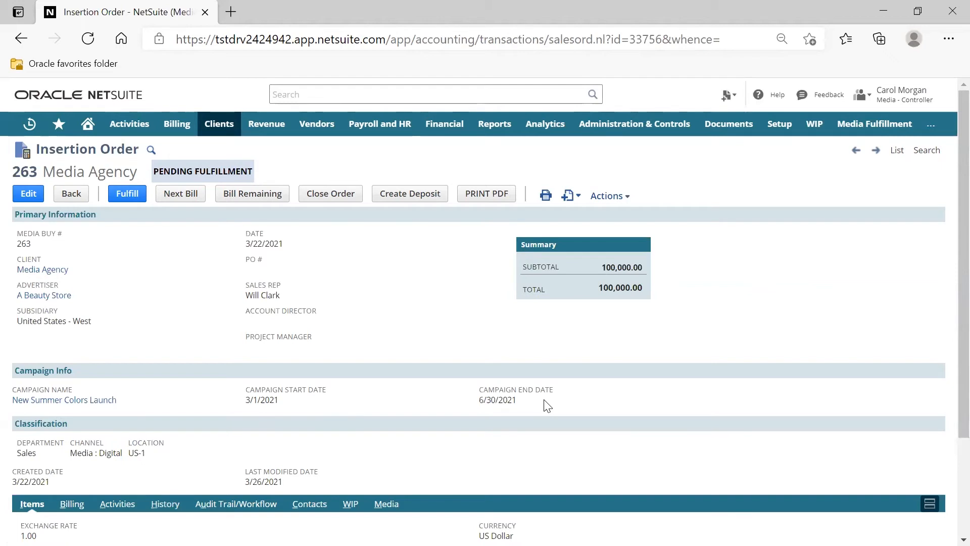
{"action": "scroll", "scroll_direction": "down", "scroll_amount": 3}
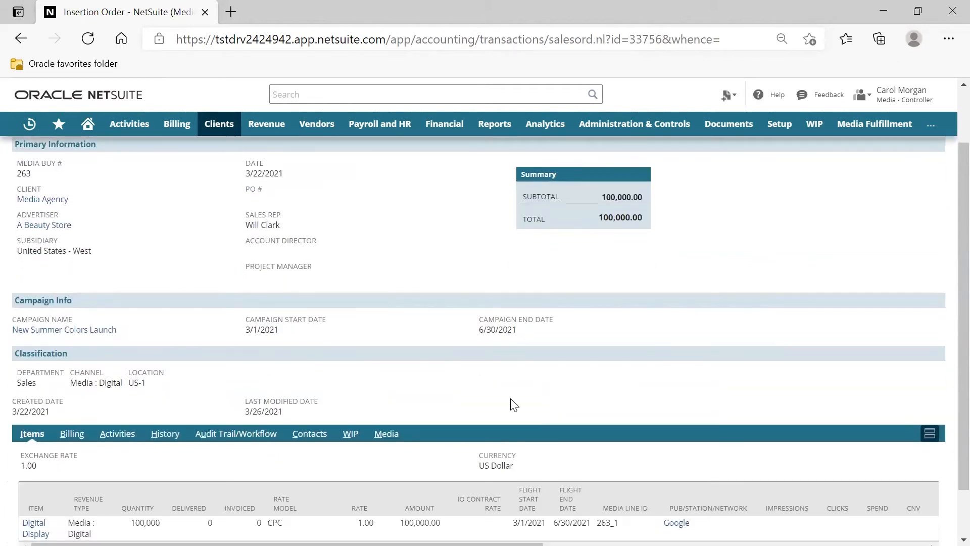
{"action": "scroll", "scroll_direction": "down", "scroll_amount": 3}
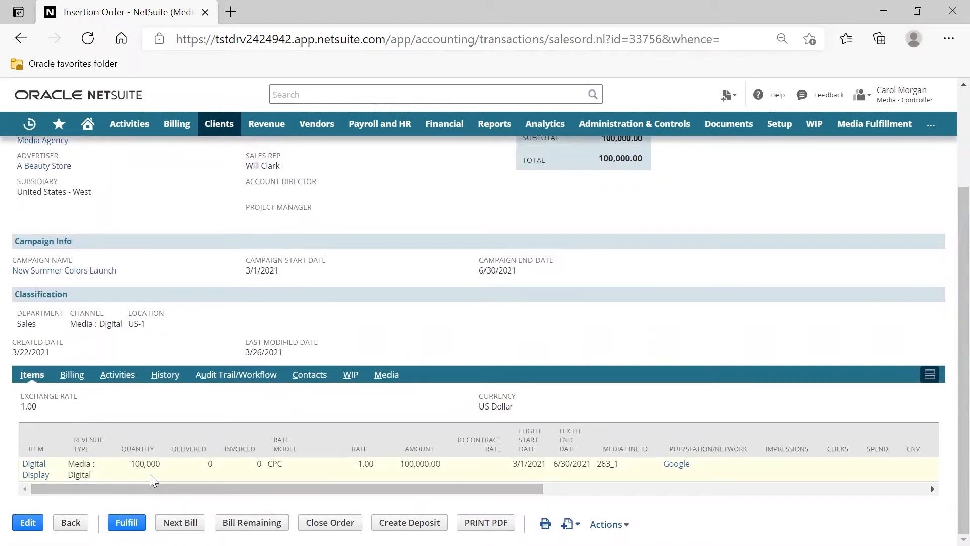
{"action": "mouse_move", "coordinate": [276, 474]}
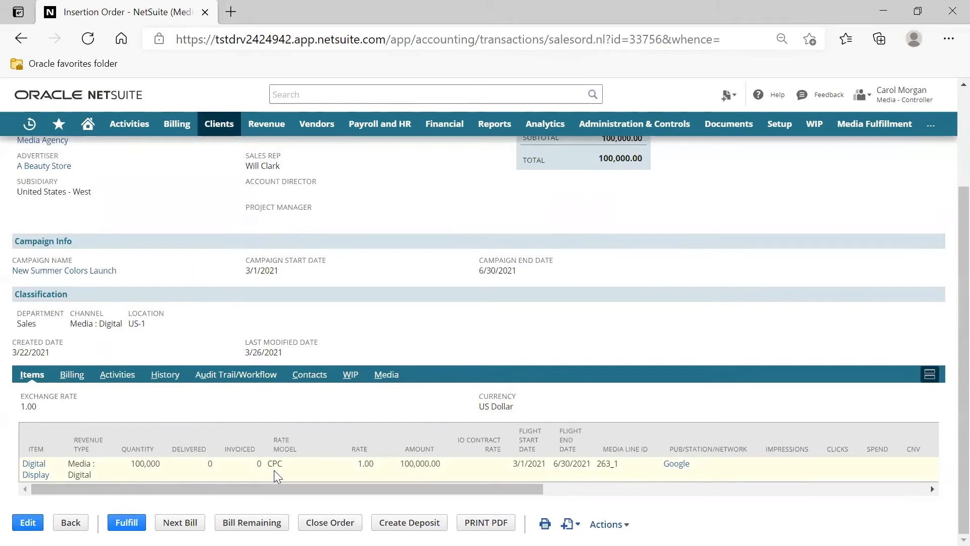
{"action": "mouse_move", "coordinate": [366, 478]}
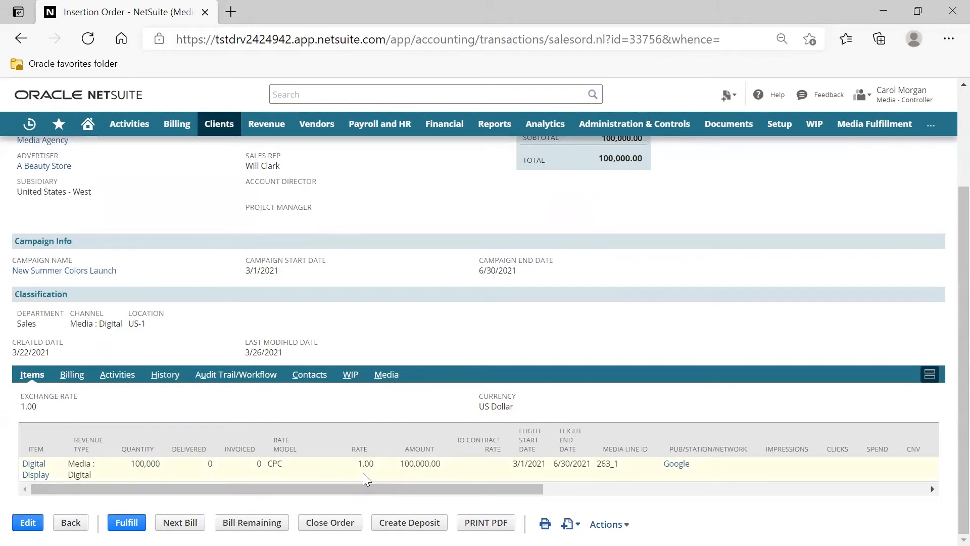
{"action": "mouse_move", "coordinate": [554, 484]}
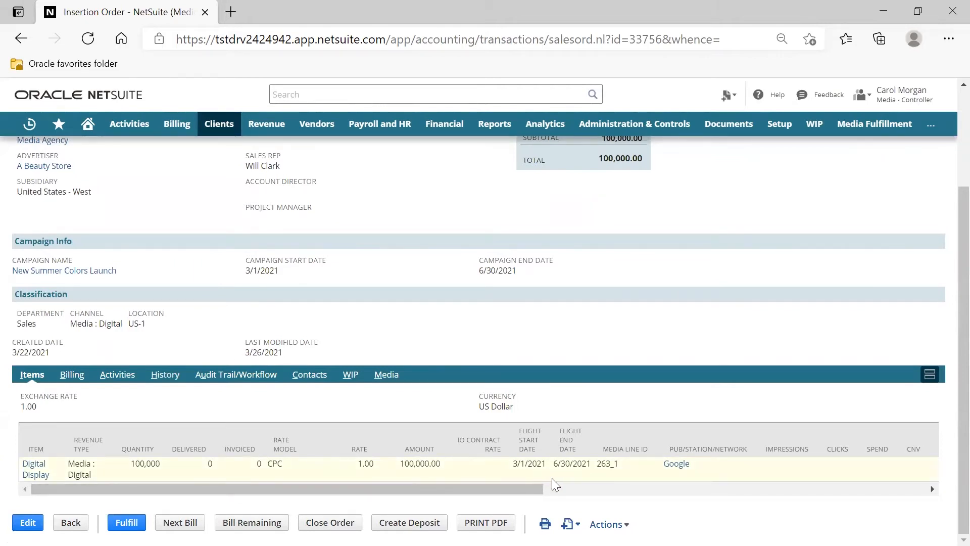
{"action": "scroll", "scroll_direction": "up", "scroll_amount": 3}
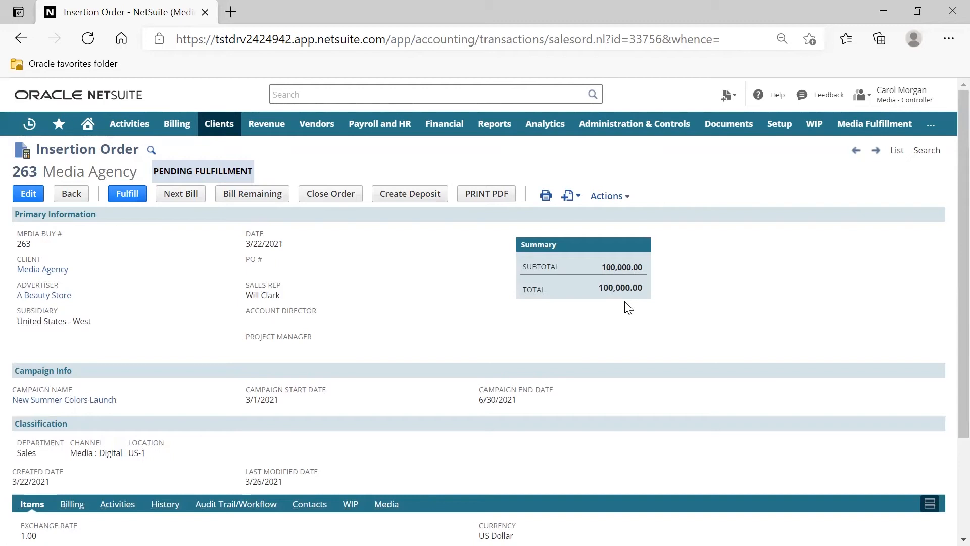
{"action": "mouse_move", "coordinate": [92, 266]}
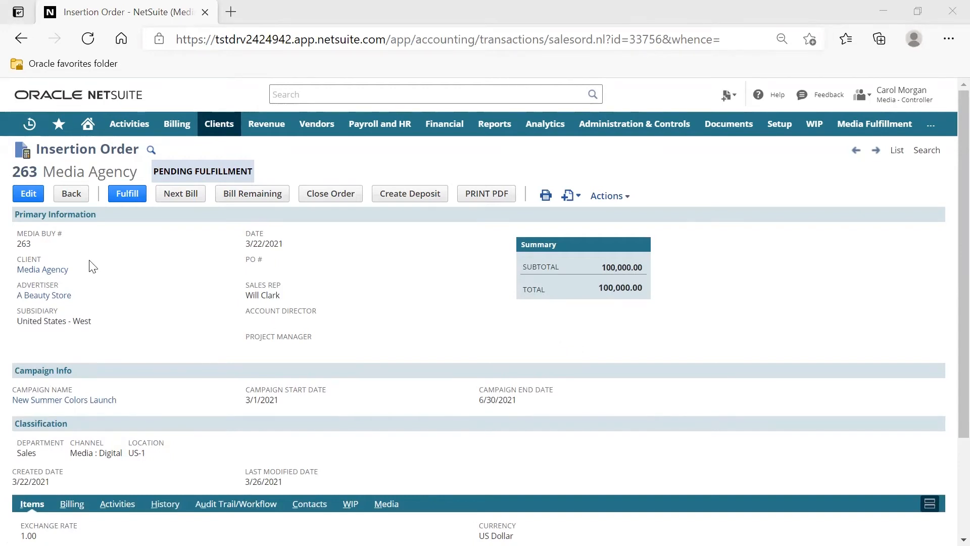
- Go back to the home dashboard showing 10 insertion orders to invoice
{"action": "left_click", "coordinate": [87, 124]}
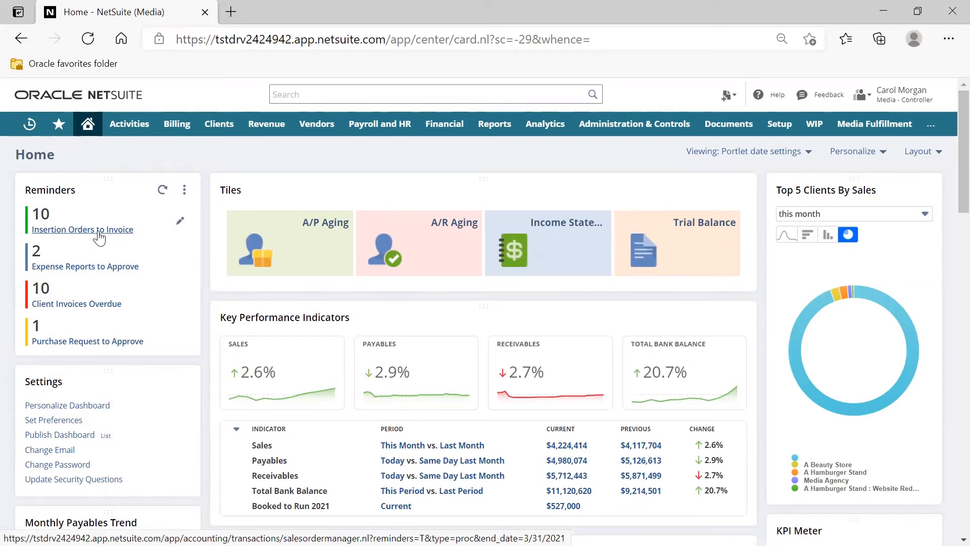
- Open the Insertion Orders to Invoice reminder, mark then unmark all orders, and view the list
{"action": "left_click", "coordinate": [82, 228]}
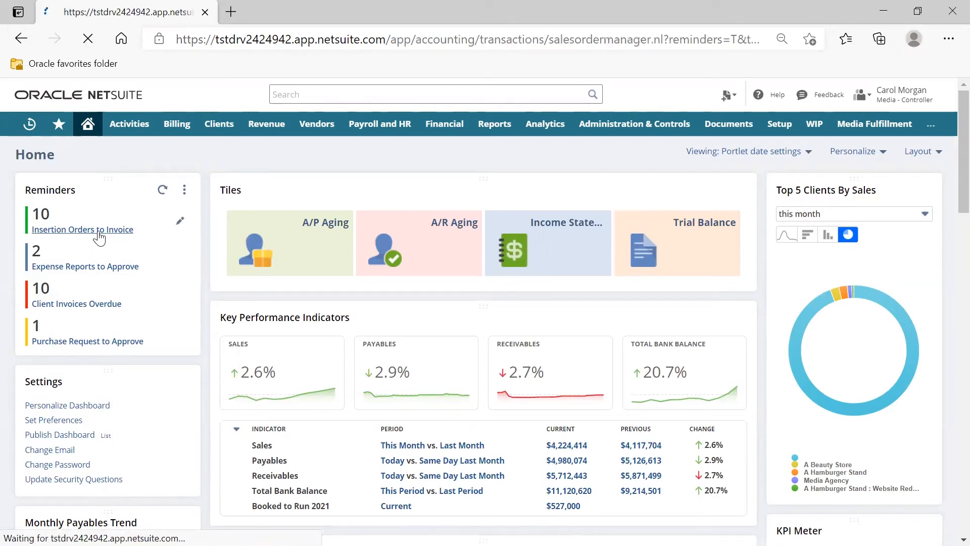
{"action": "left_click", "coordinate": [83, 229]}
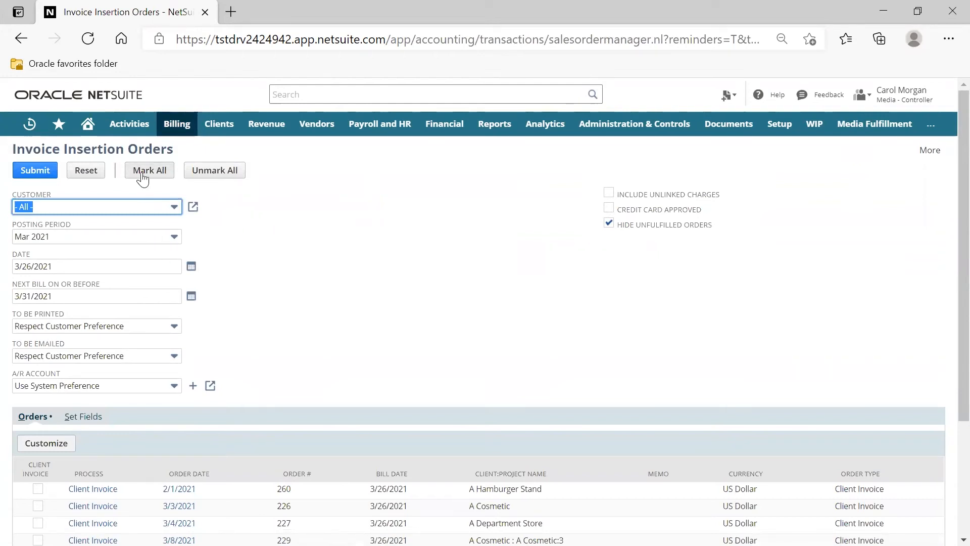
{"action": "left_click", "coordinate": [148, 170]}
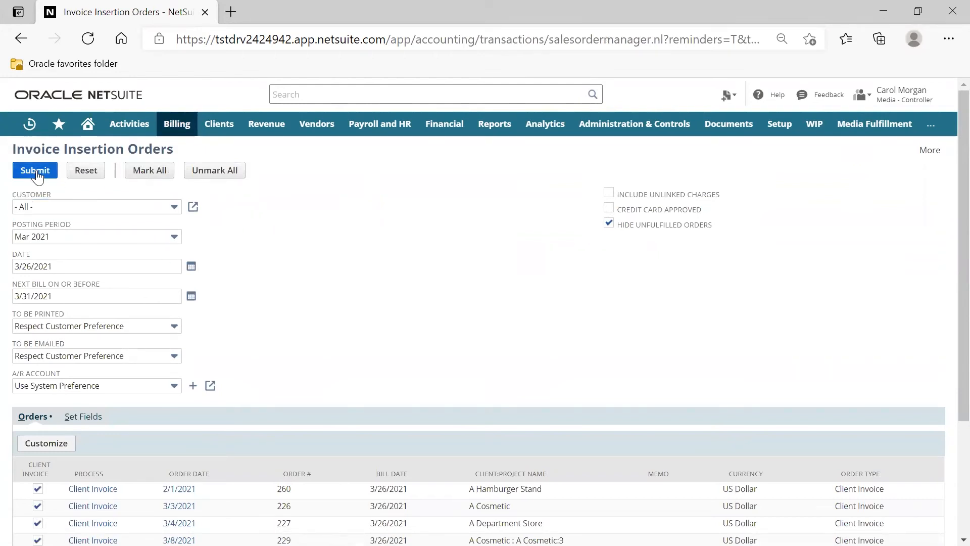
{"action": "left_click", "coordinate": [215, 171]}
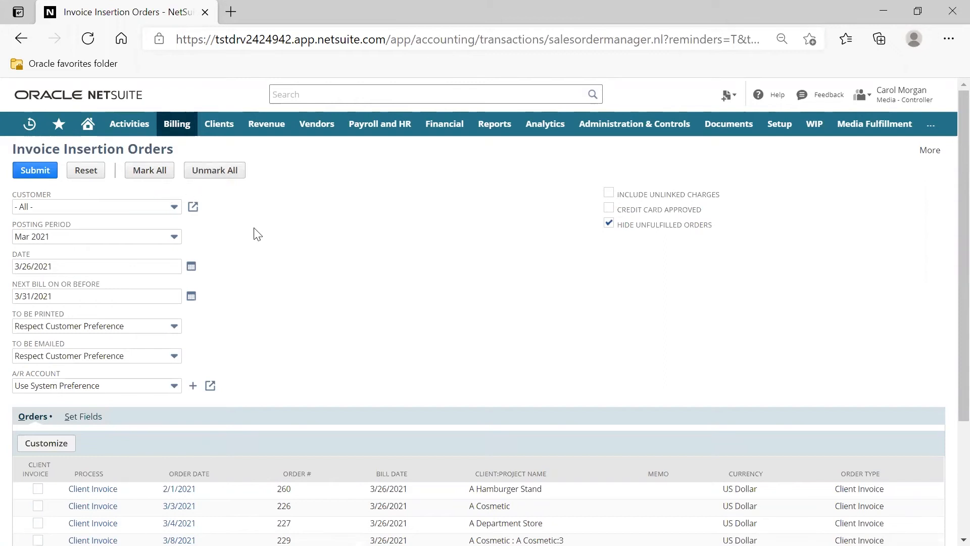
{"action": "scroll", "scroll_direction": "down", "scroll_amount": 3}
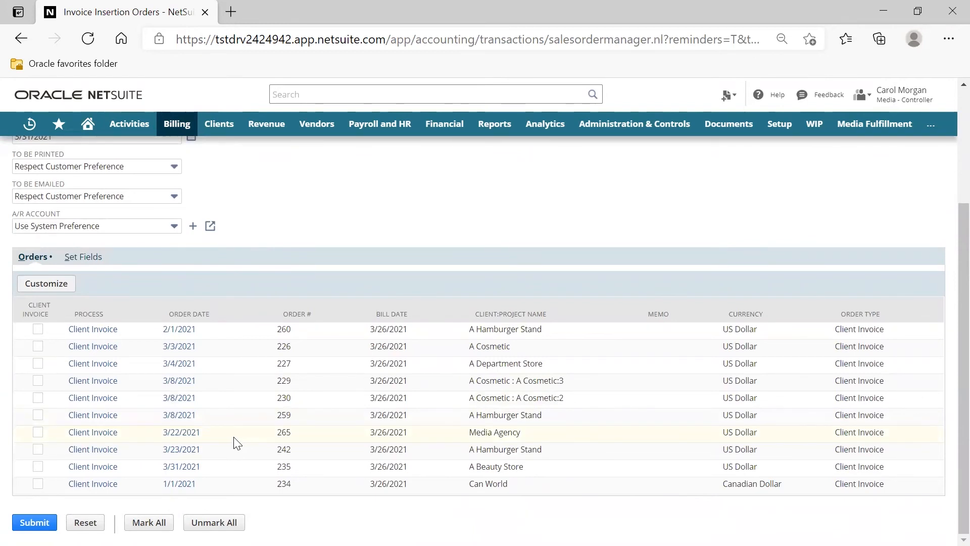
{"action": "mouse_move", "coordinate": [93, 432]}
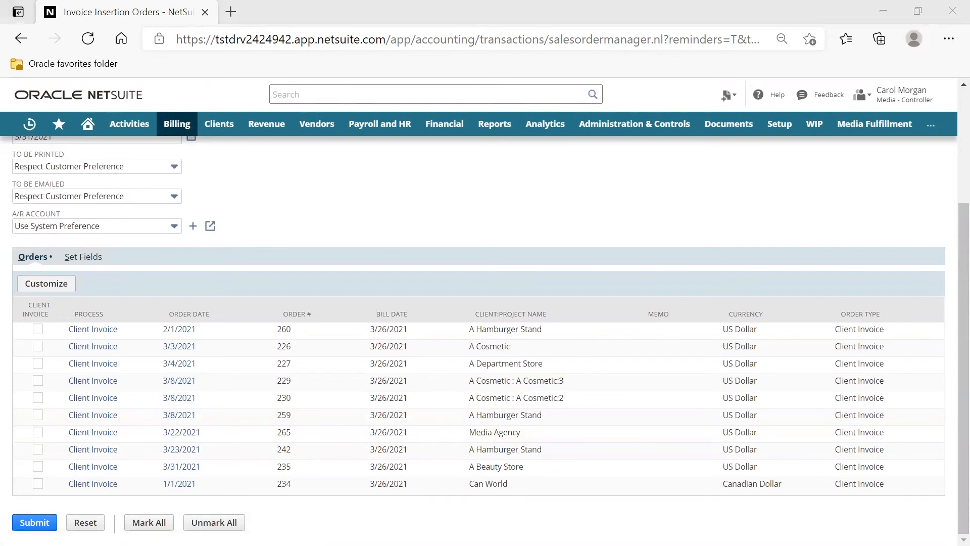
- Generate a client invoice from insertion order 265 with its 4,000.00 Digital Display line
{"action": "left_click", "coordinate": [93, 432]}
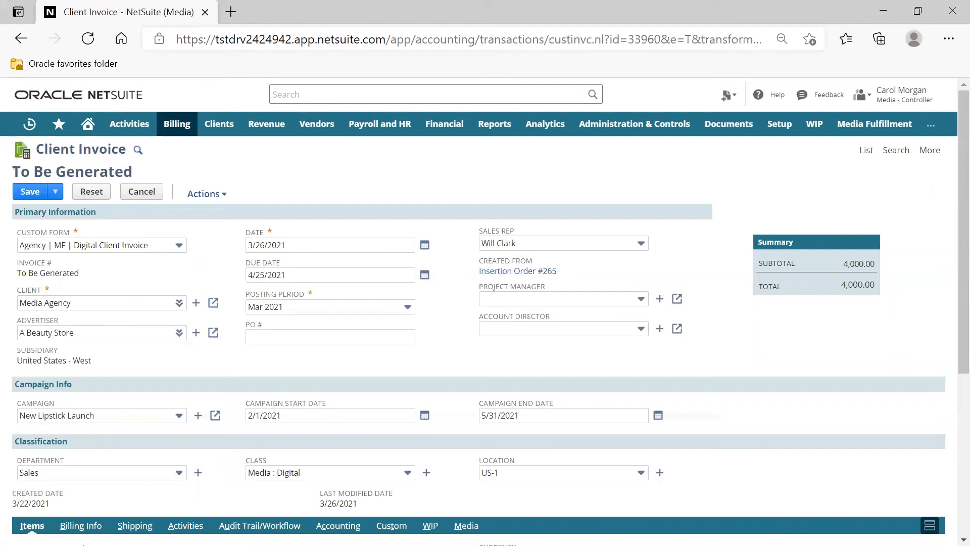
{"action": "mouse_move", "coordinate": [687, 352]}
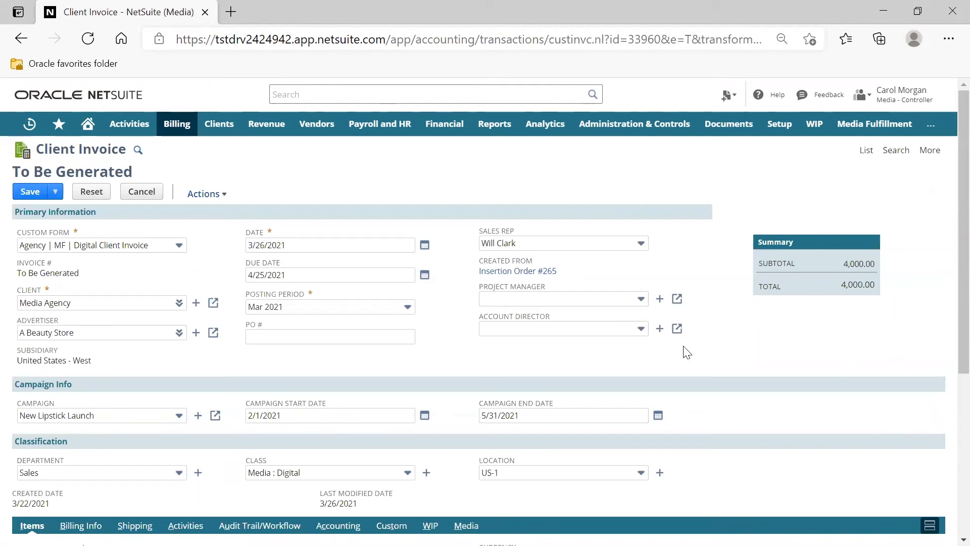
{"action": "mouse_move", "coordinate": [581, 275]}
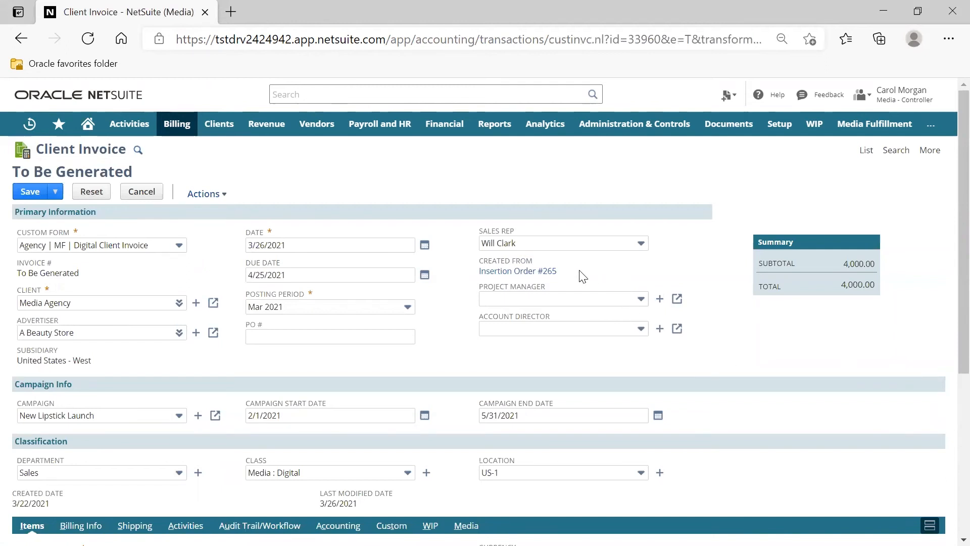
{"action": "mouse_move", "coordinate": [559, 273]}
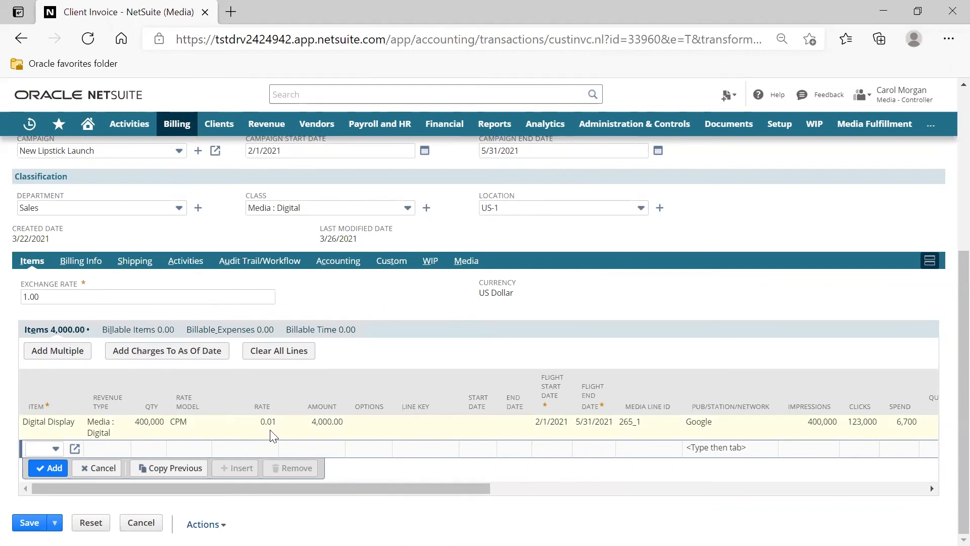
{"action": "mouse_move", "coordinate": [323, 435]}
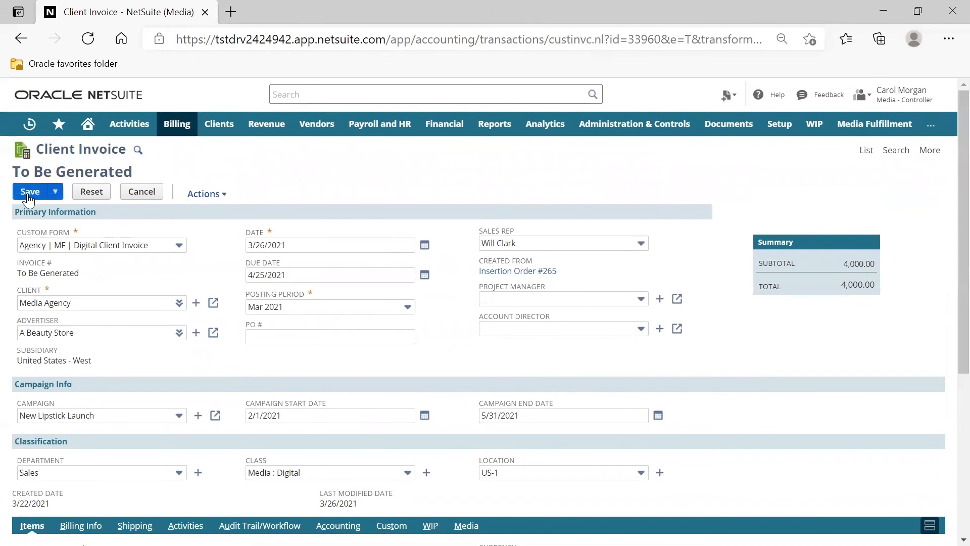
- Save the 4,000.00 Media Agency invoice as client invoice 330
{"action": "left_click", "coordinate": [30, 191]}
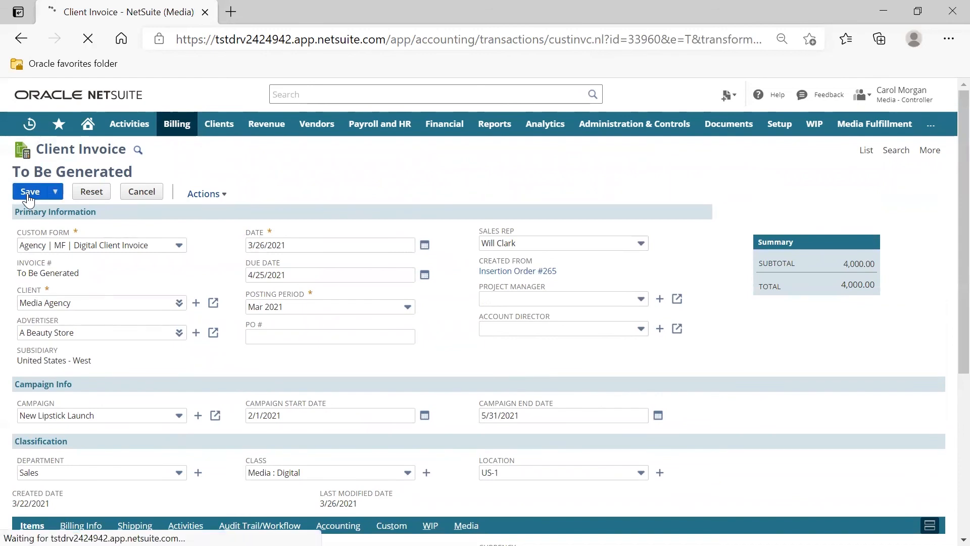
{"action": "left_click", "coordinate": [30, 191]}
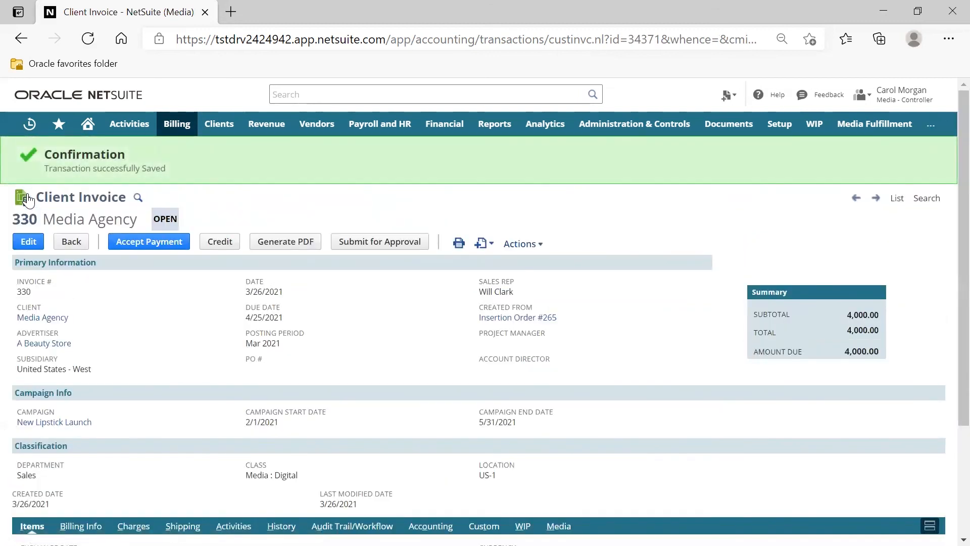
{"action": "left_click", "coordinate": [481, 243]}
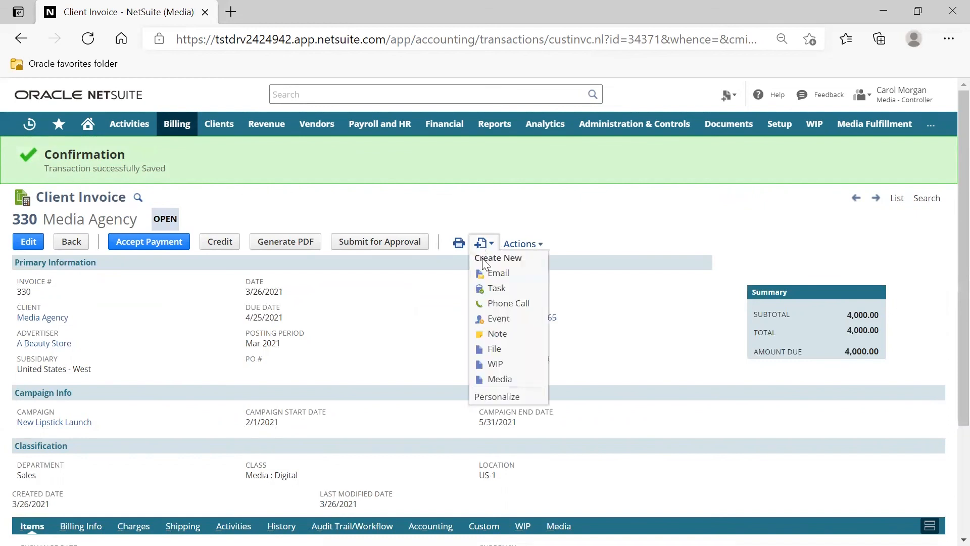
{"action": "left_click", "coordinate": [520, 243]}
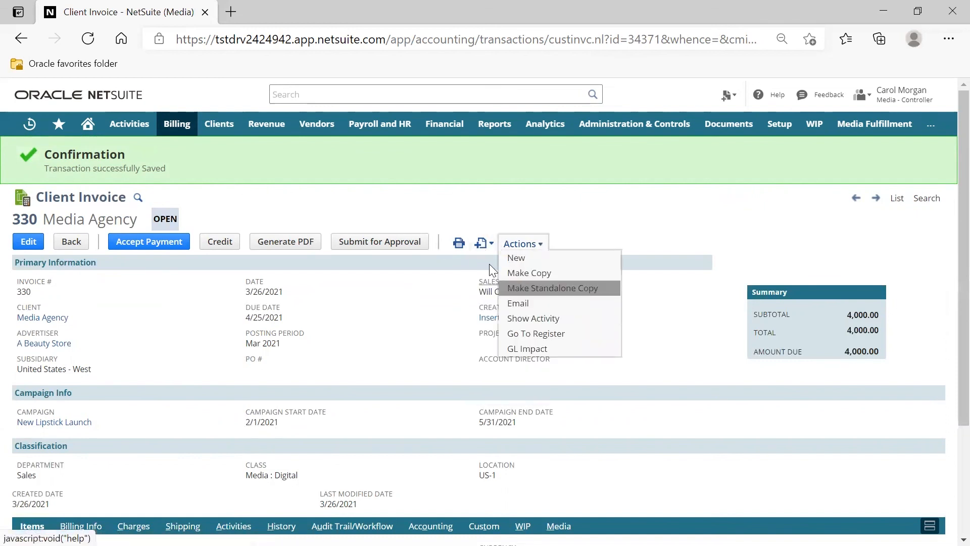
{"action": "left_click", "coordinate": [457, 242]}
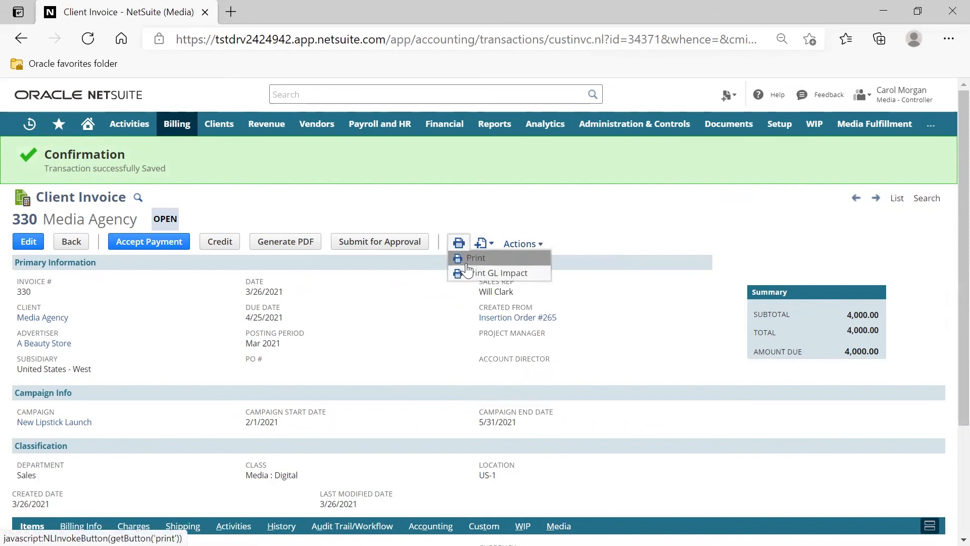